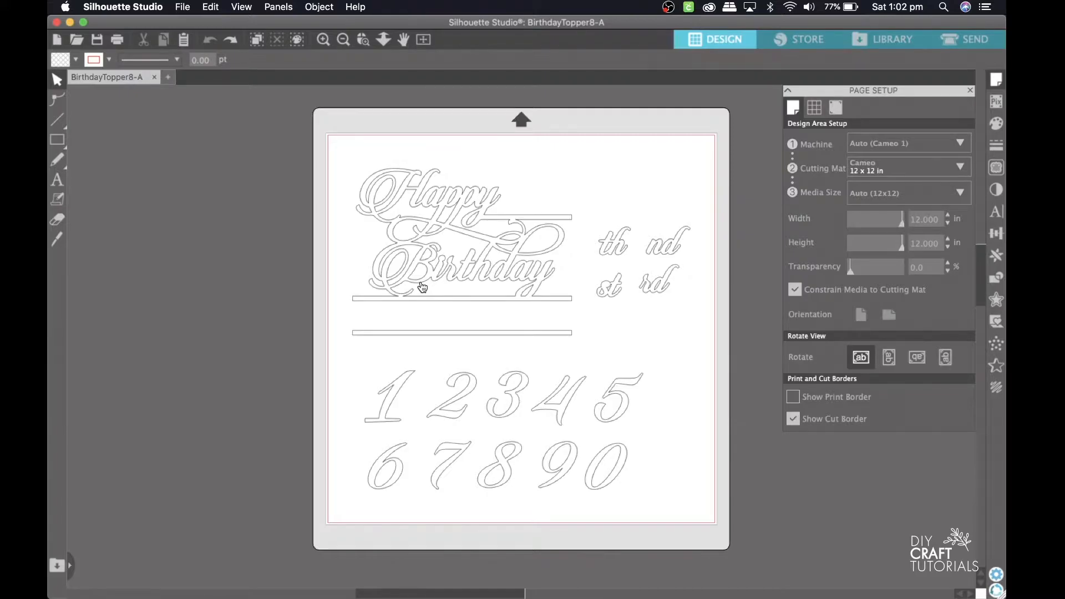
pyautogui.moveTo(614, 300)
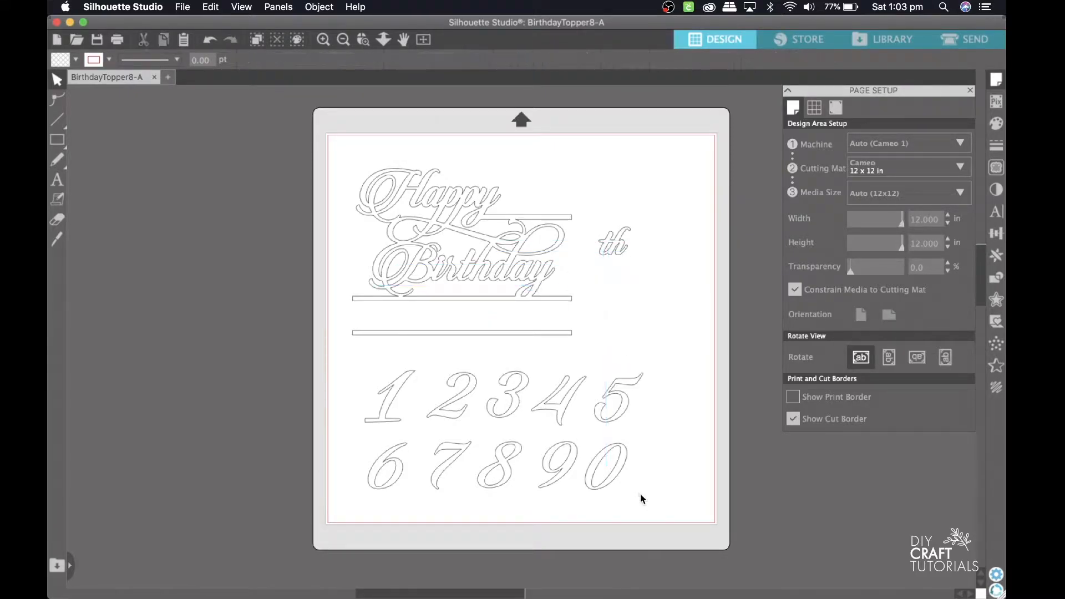
# - Delete the unneeded suffixes and digits, leaving only th, 3 and 8
pyautogui.moveTo(366, 367); pyautogui.dragTo(481, 489)
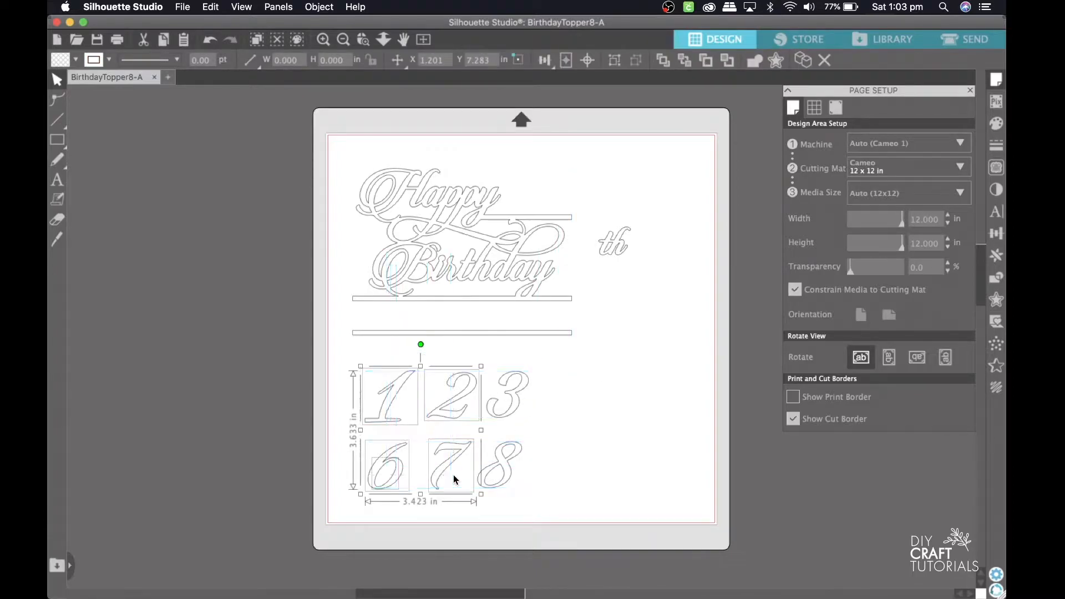
pyautogui.press('Delete')
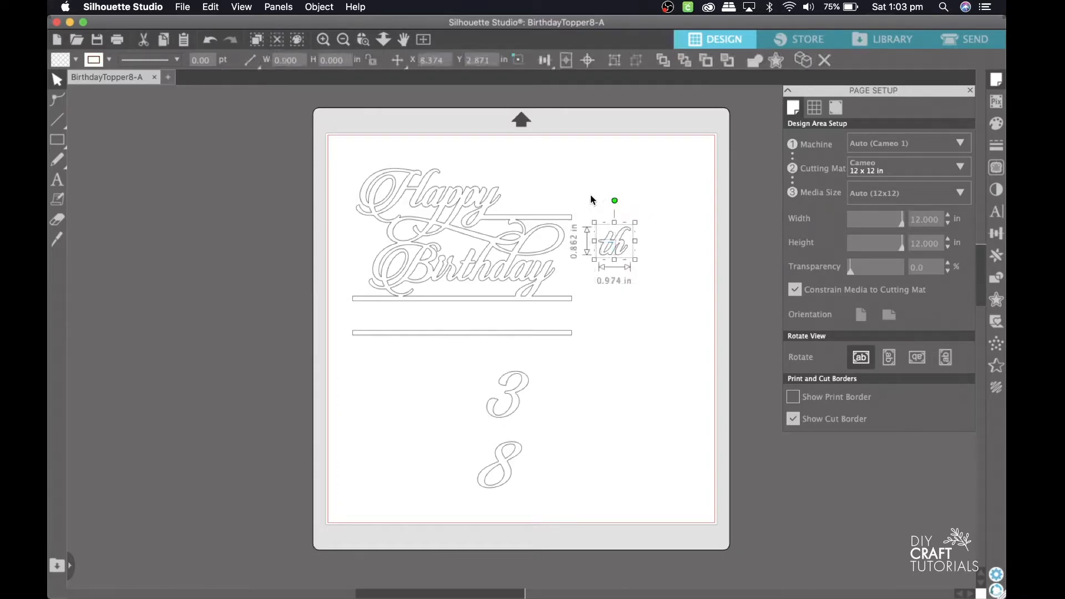
pyautogui.rightClick(611, 245)
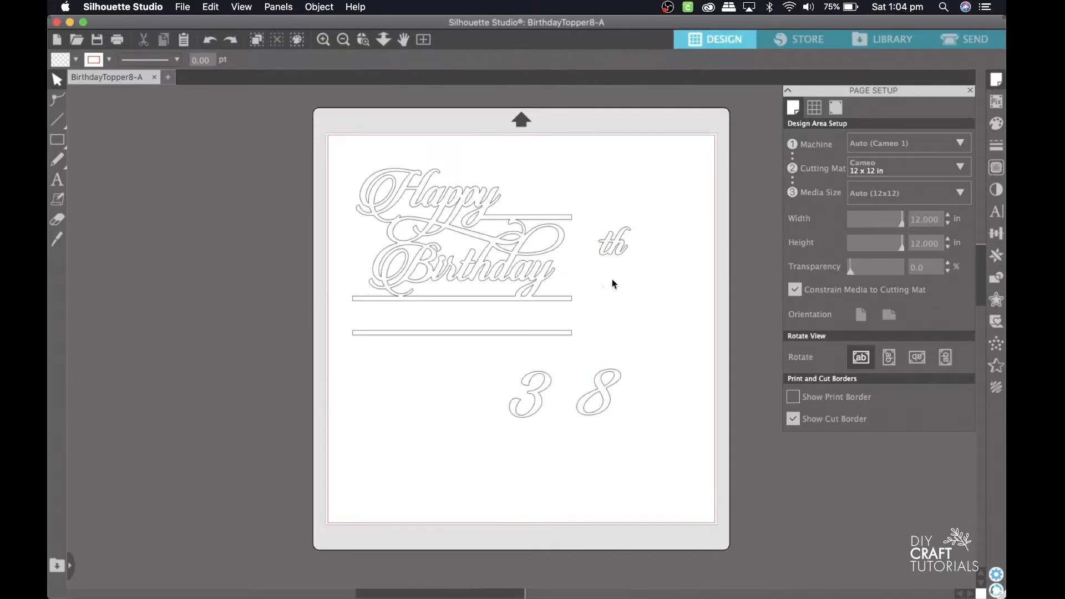
pyautogui.moveTo(541, 411)
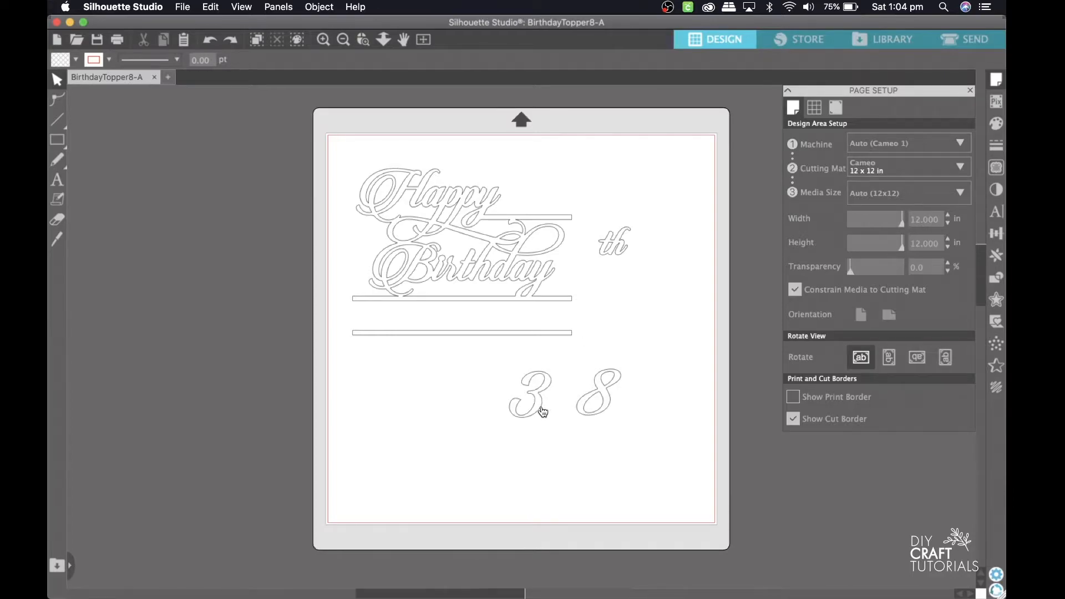
# - Move the 3 and 8 up beside Happy to read Happy 38th
pyautogui.moveTo(529, 393); pyautogui.dragTo(531, 197)
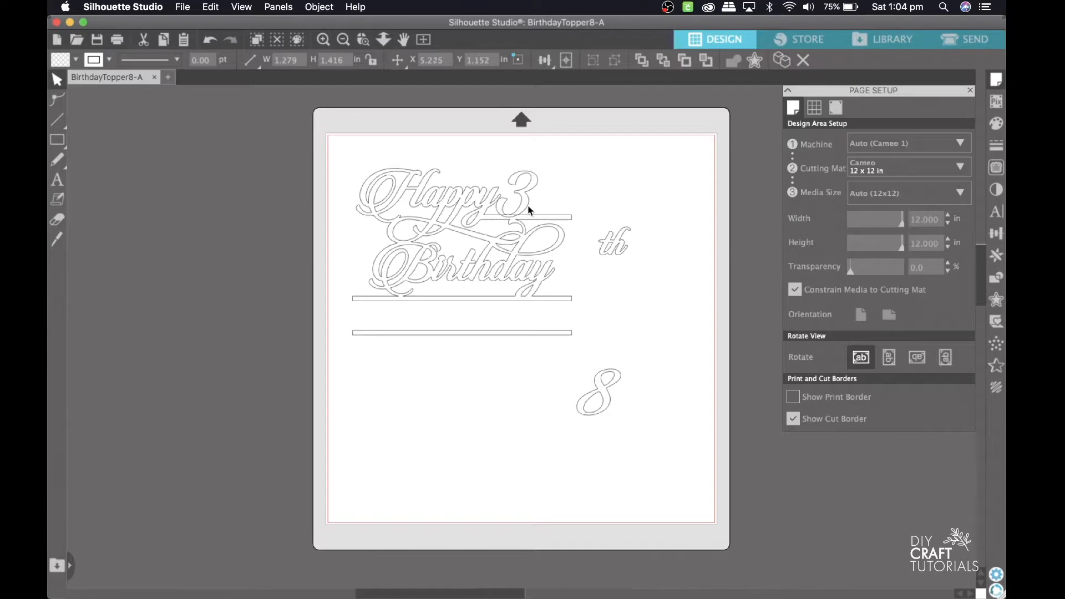
pyautogui.moveTo(598, 390); pyautogui.dragTo(567, 184)
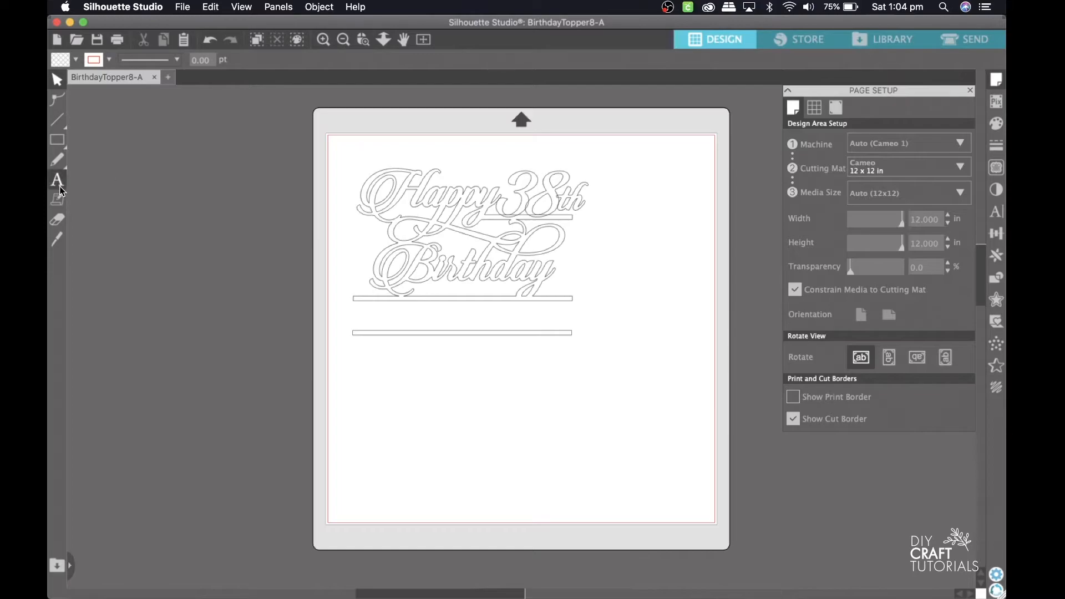
# - Type the name ALISON between the two lines and enlarge it to fill the gap
pyautogui.click(57, 179)
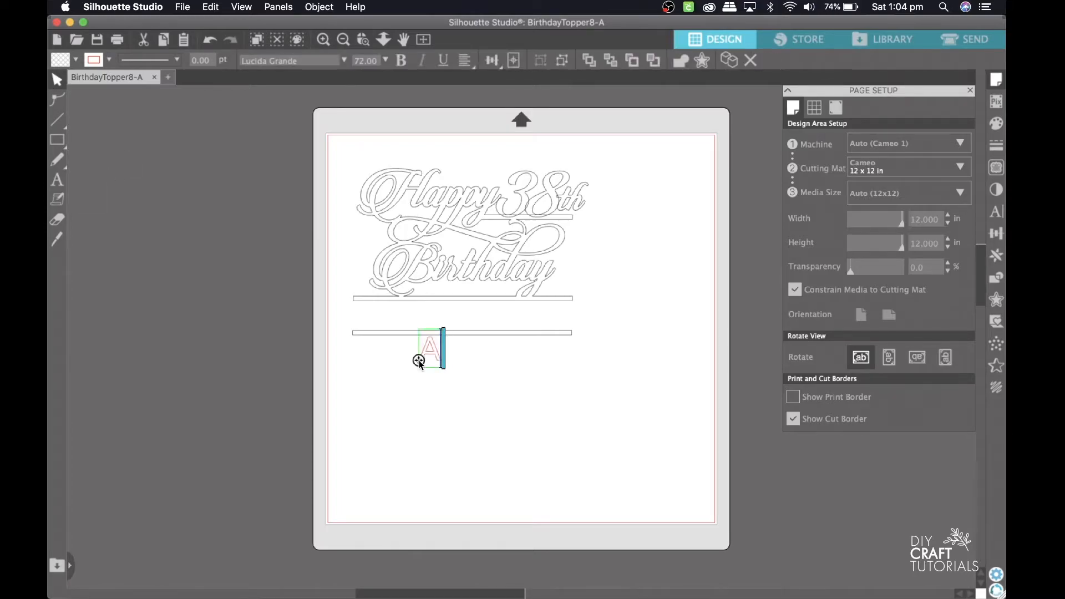
pyautogui.write('LISON')
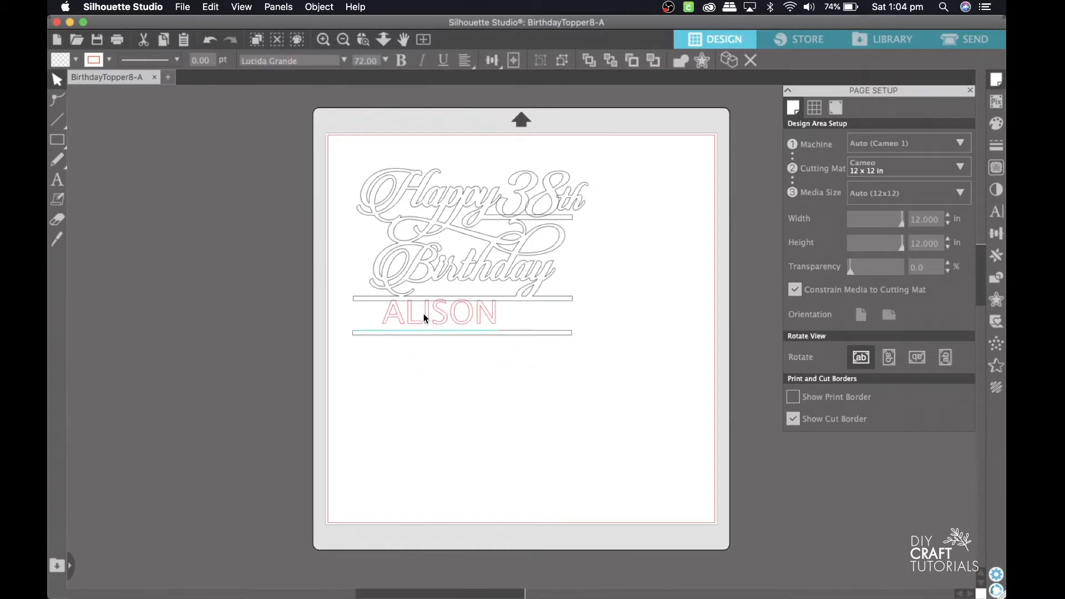
pyautogui.click(438, 314)
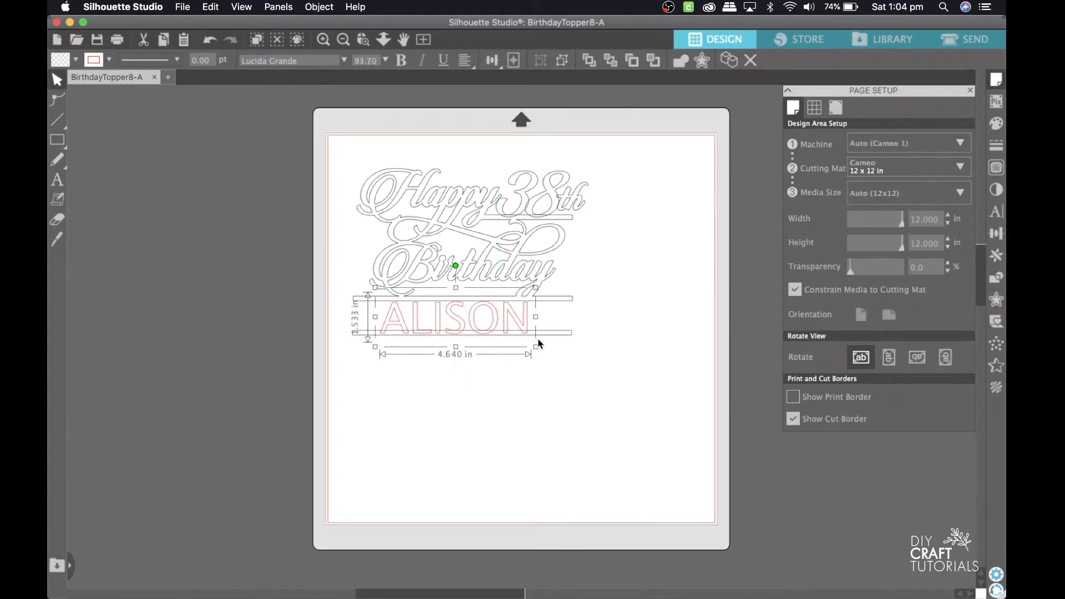
pyautogui.moveTo(535, 346); pyautogui.dragTo(550, 351)
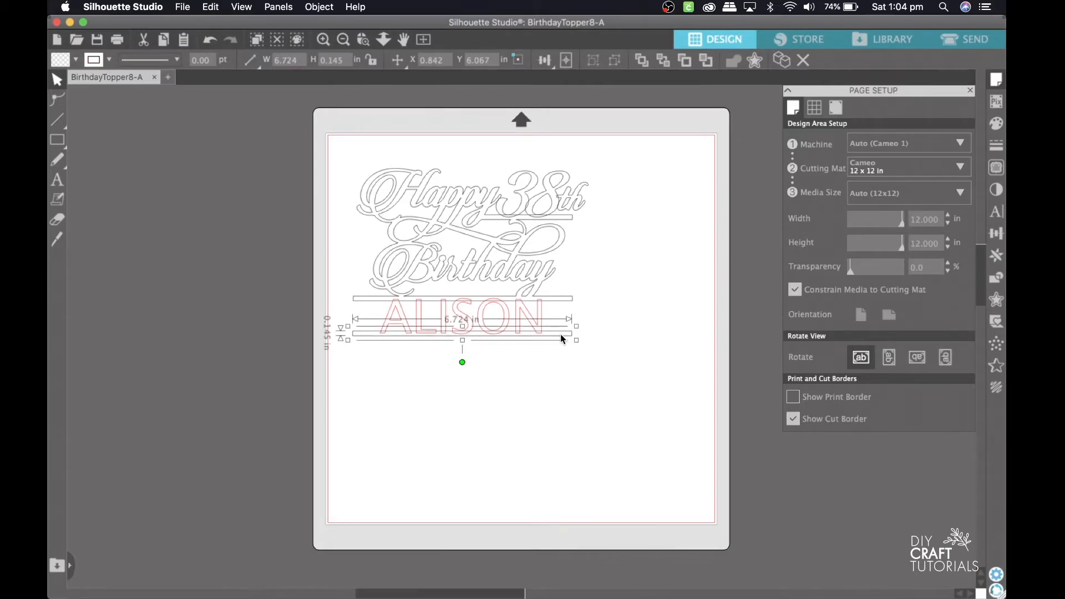
pyautogui.click(578, 406)
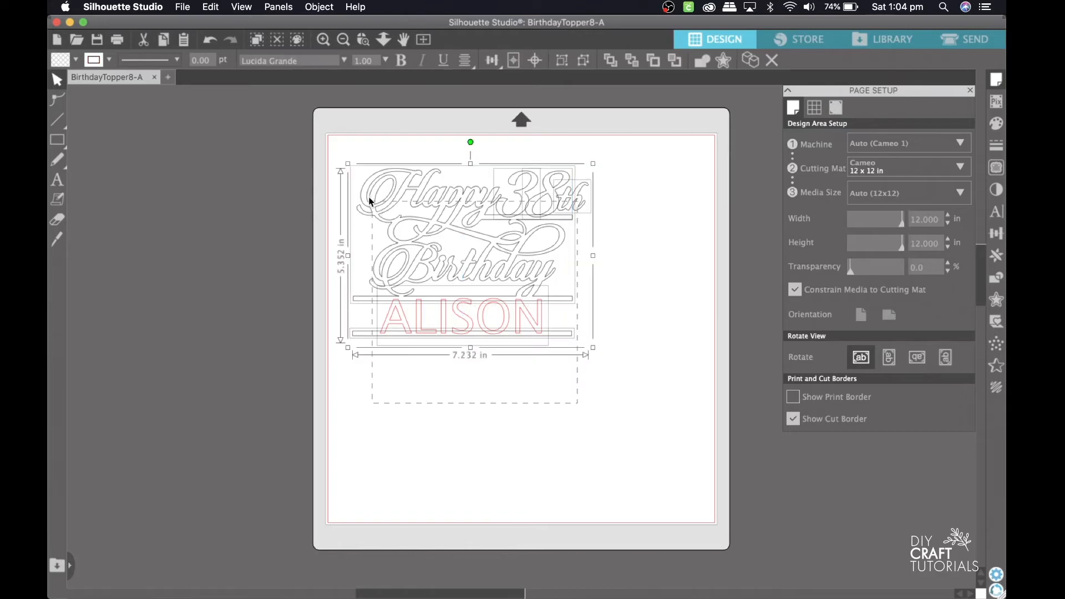
# - Weld Happy 38th, Birthday, ALISON and both bars into one outline, then deselect
pyautogui.rightClick(457, 244)
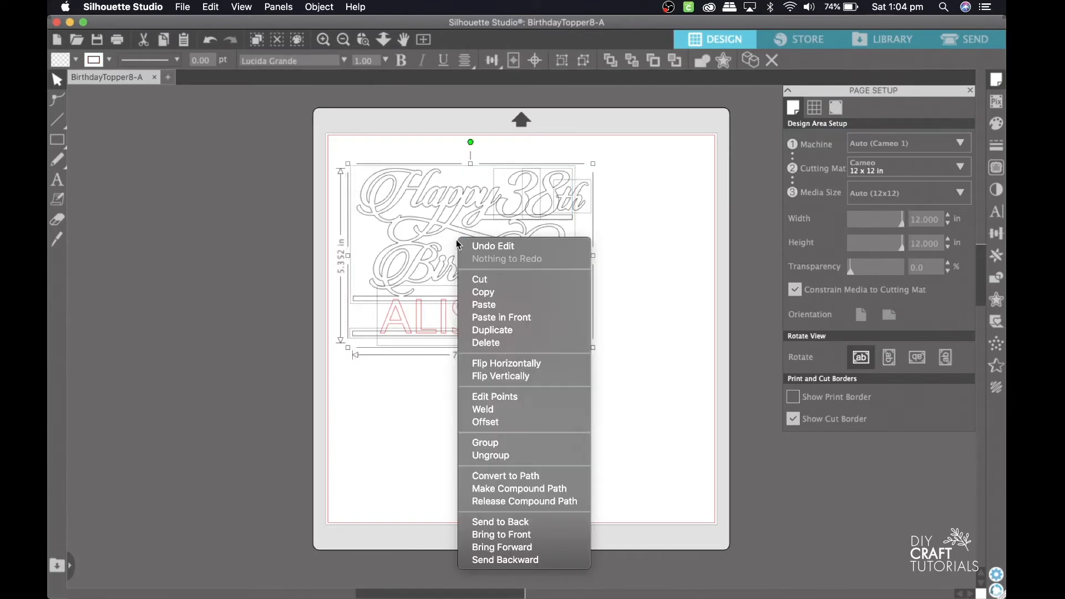
pyautogui.moveTo(500, 375)
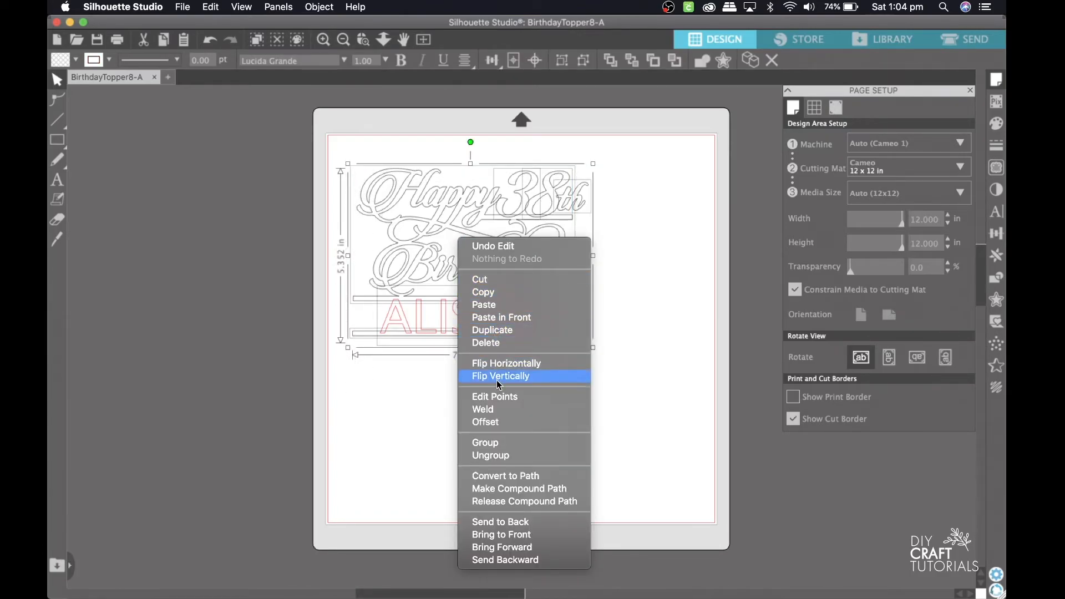
pyautogui.moveTo(496, 409)
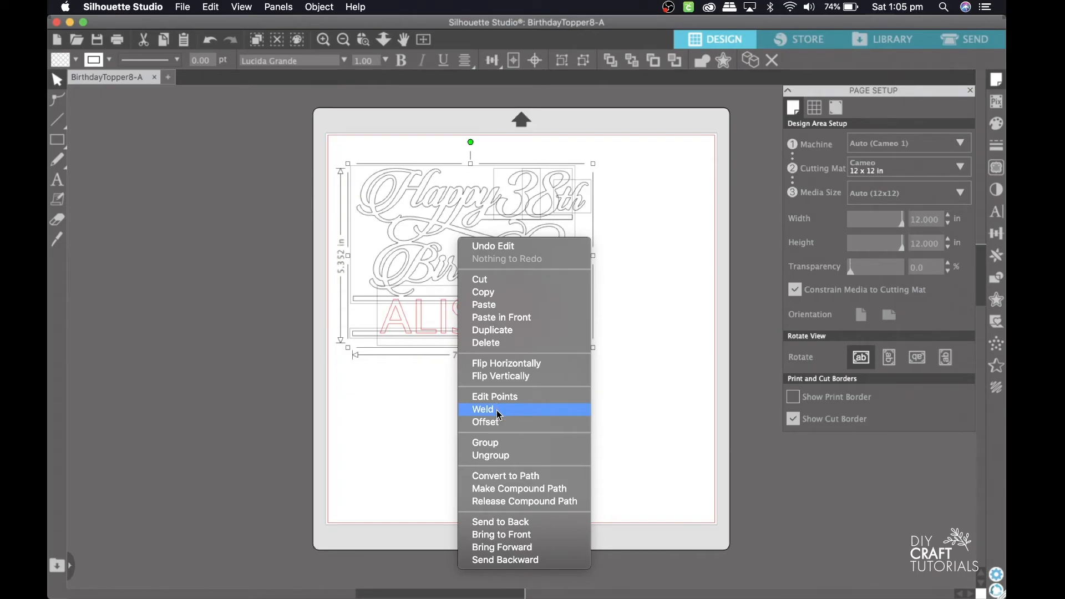
pyautogui.click(483, 408)
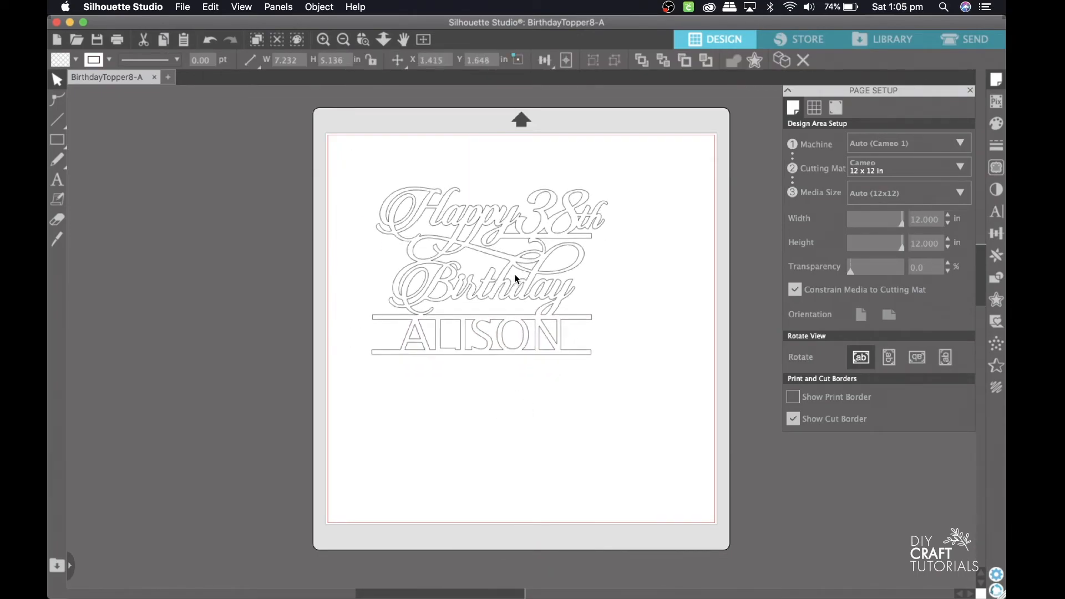
pyautogui.click(633, 283)
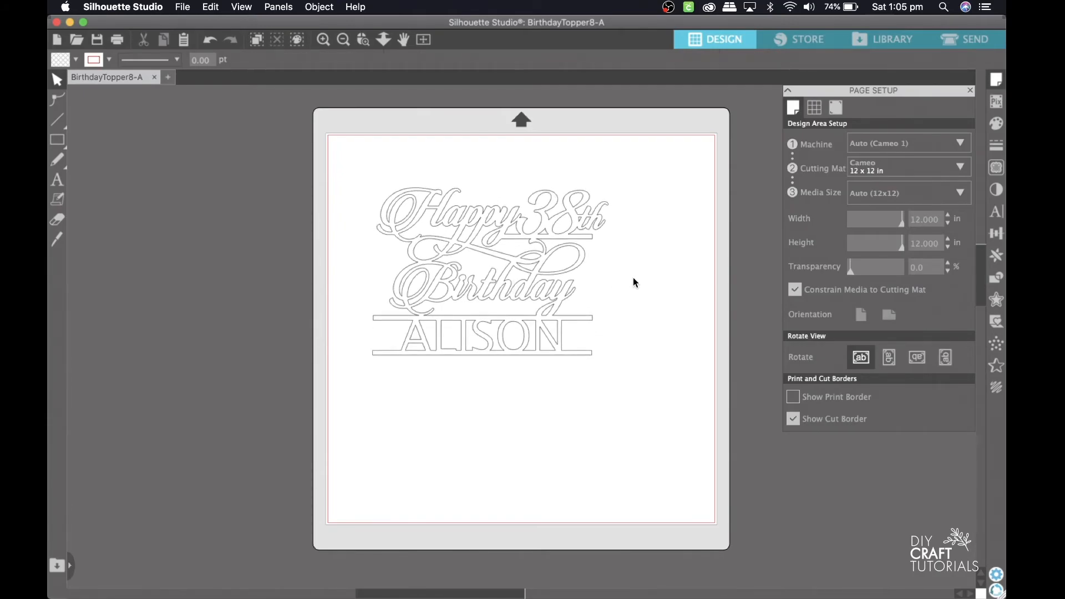